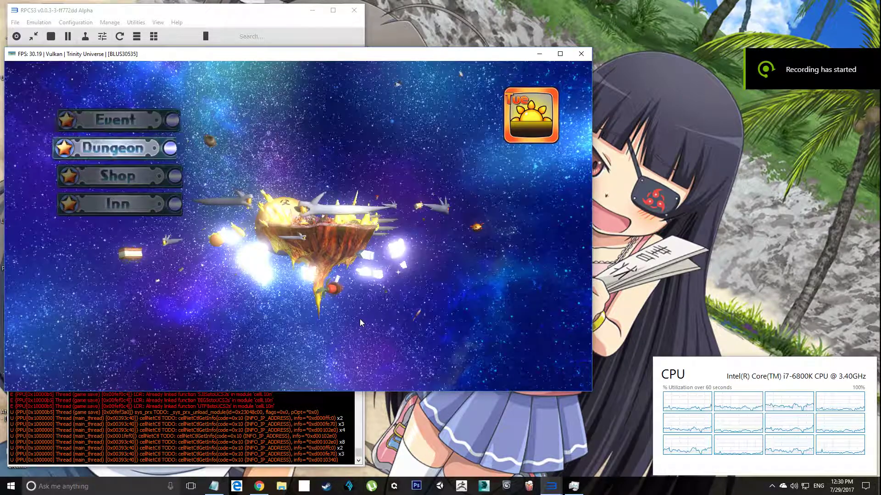
Choose Inn on the world map and advance to the innkeeper maid's first dialogue line.
click(117, 204)
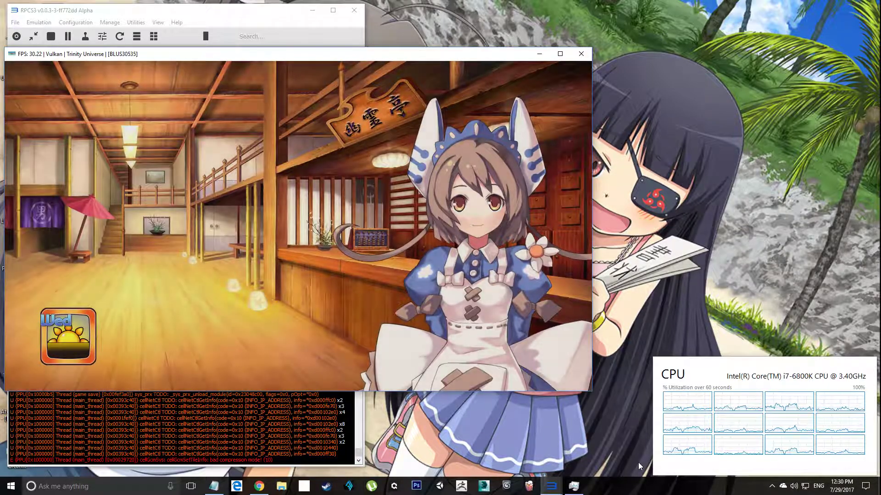
click(298, 225)
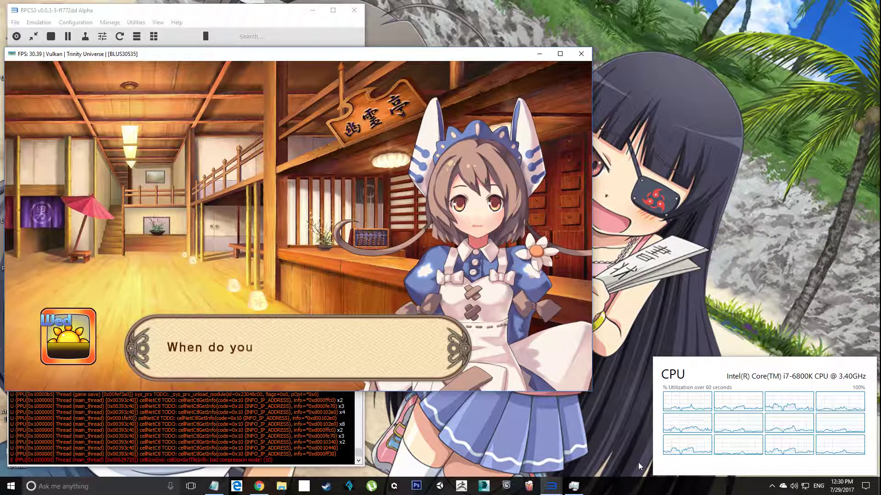